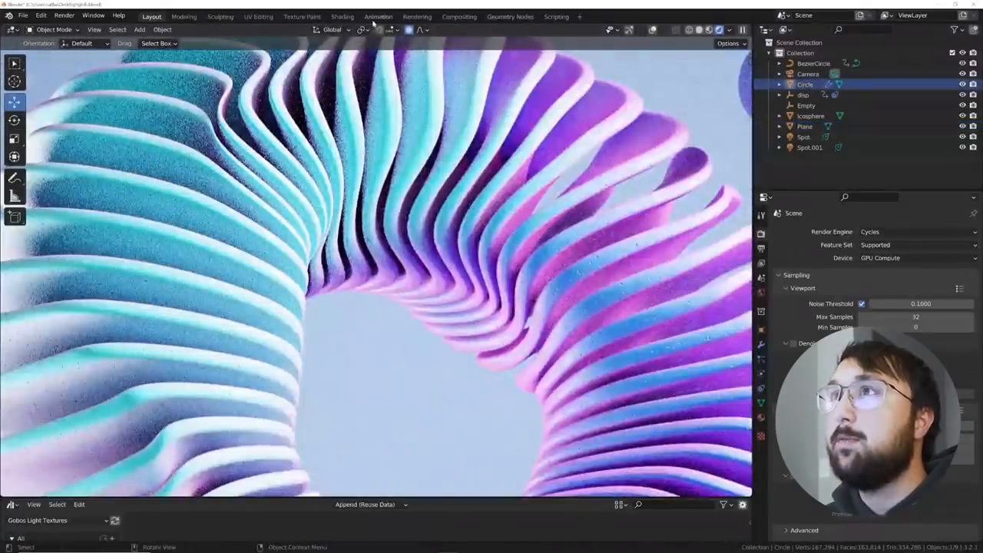
Step: Switch to the Shading workspace and lower the torus material's Bump node strength
{"action": "left_click", "coordinate": [342, 16]}
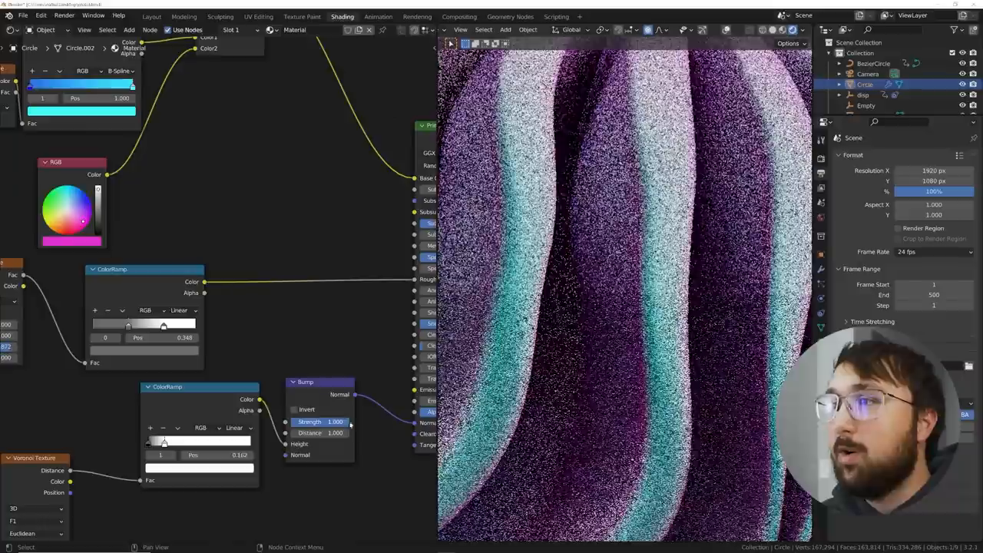
{"action": "left_click_drag", "start_coordinate": [322, 422], "coordinate": [315, 421]}
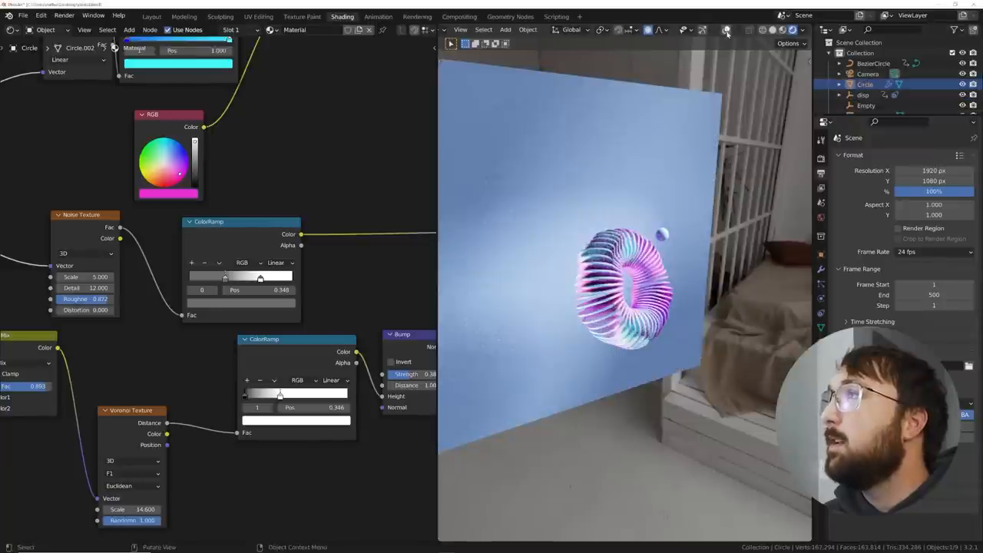
Step: Return to the Layout workspace and bring up the Output properties
{"action": "left_click", "coordinate": [152, 16]}
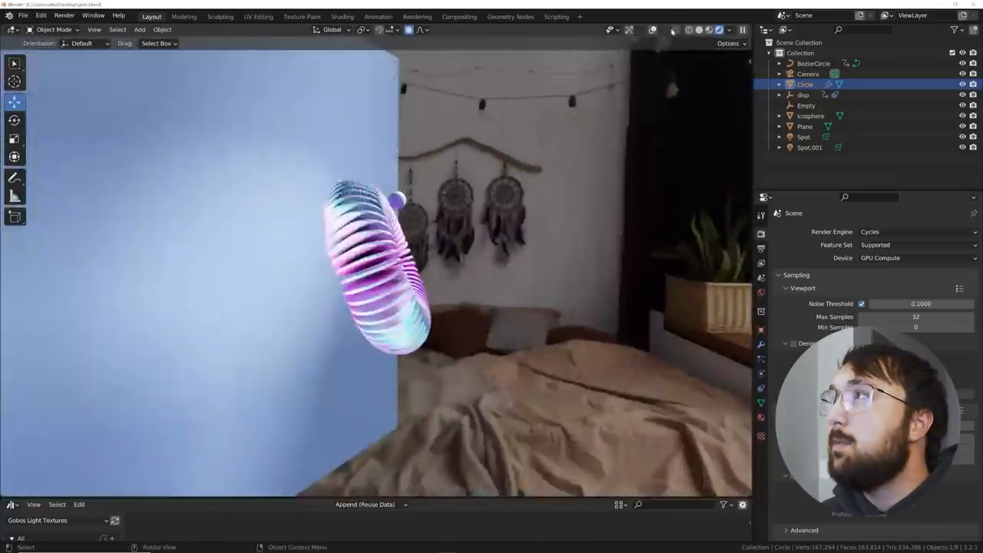
{"action": "left_click", "coordinate": [804, 137]}
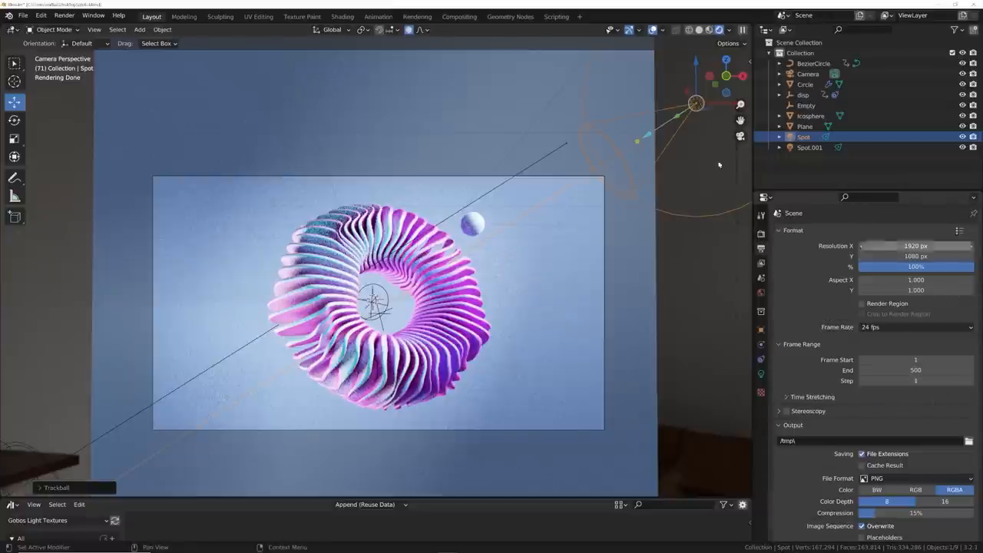
Step: View the finished torus render in the Rendering workspace, then go back to Layout
{"action": "left_click", "coordinate": [417, 16]}
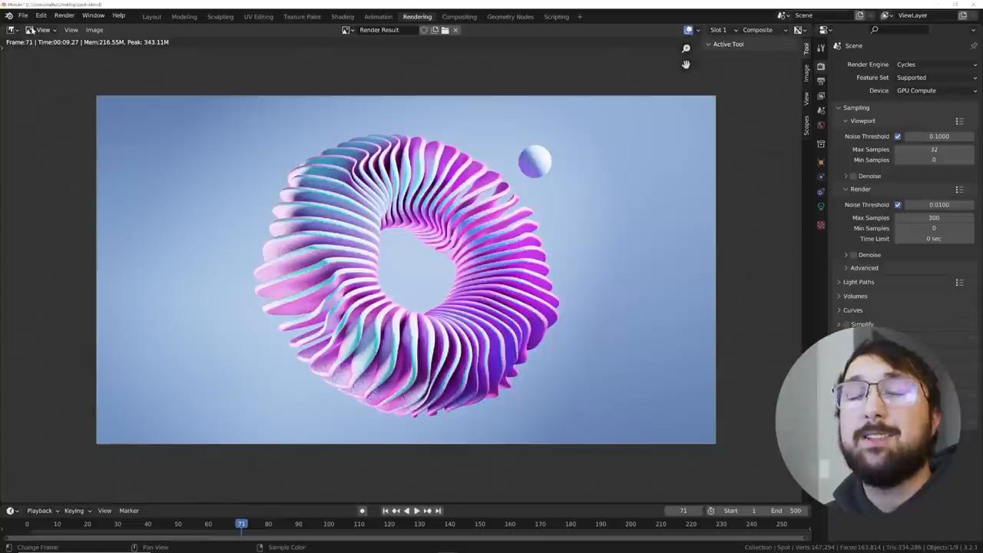
{"action": "mouse_move", "coordinate": [43, 29]}
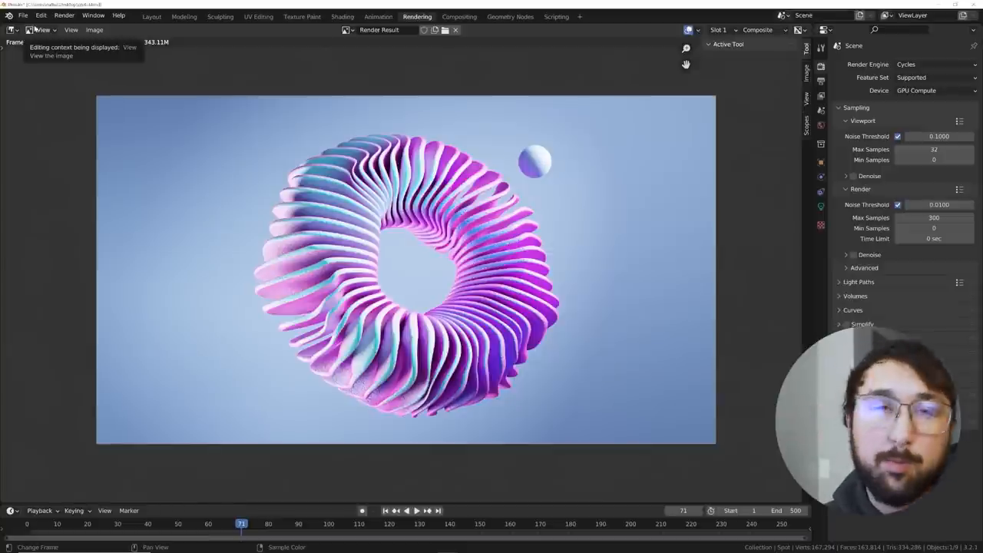
{"action": "left_click", "coordinate": [151, 16]}
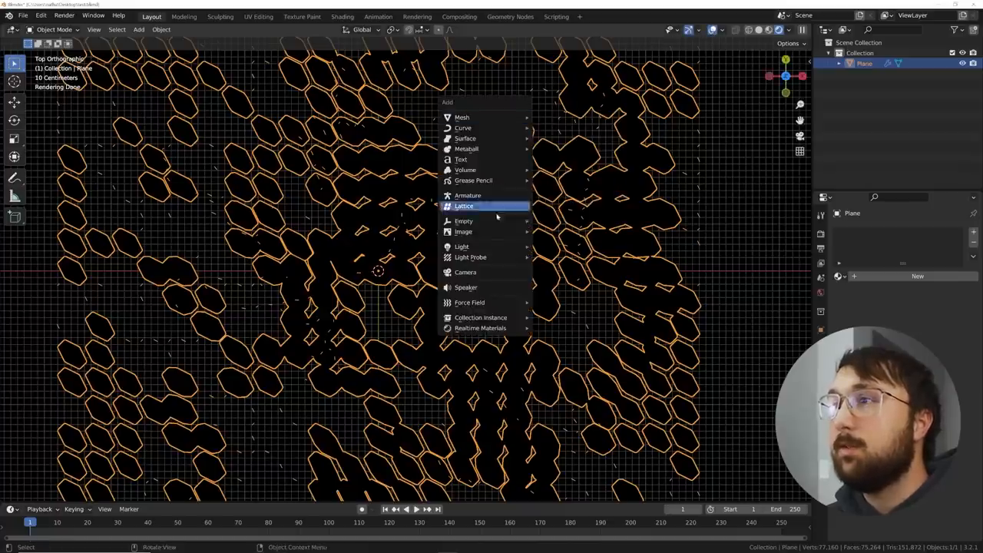
Step: Place a point light among the hexagonal pillars
{"action": "left_click", "coordinate": [462, 246]}
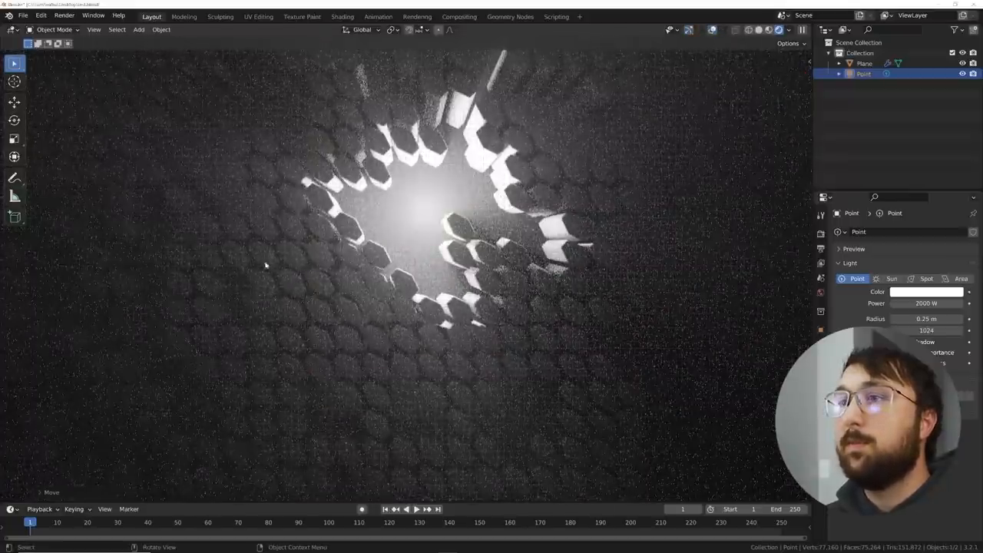
{"action": "mouse_move", "coordinate": [563, 139]}
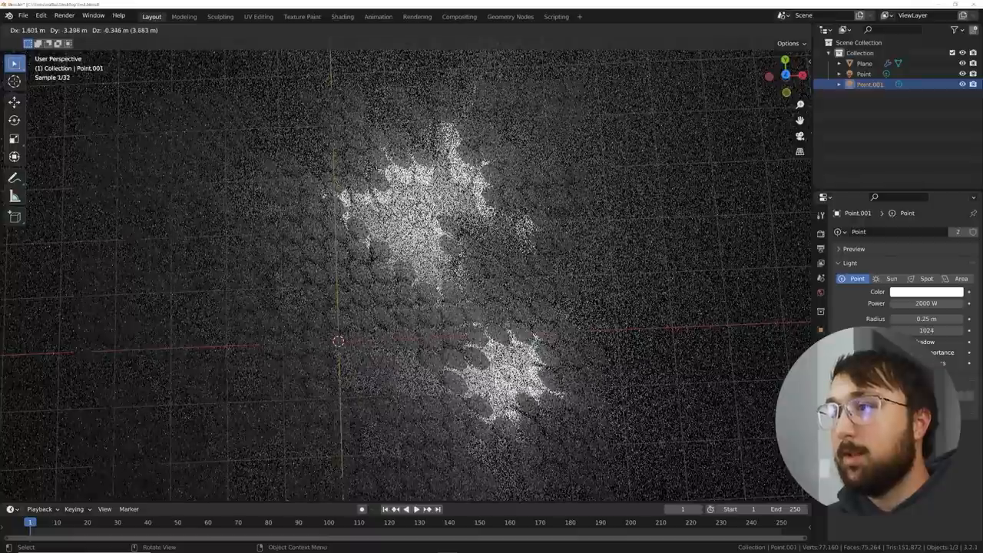
Step: Set the point light's colour to green in its light properties
{"action": "left_click", "coordinate": [926, 291]}
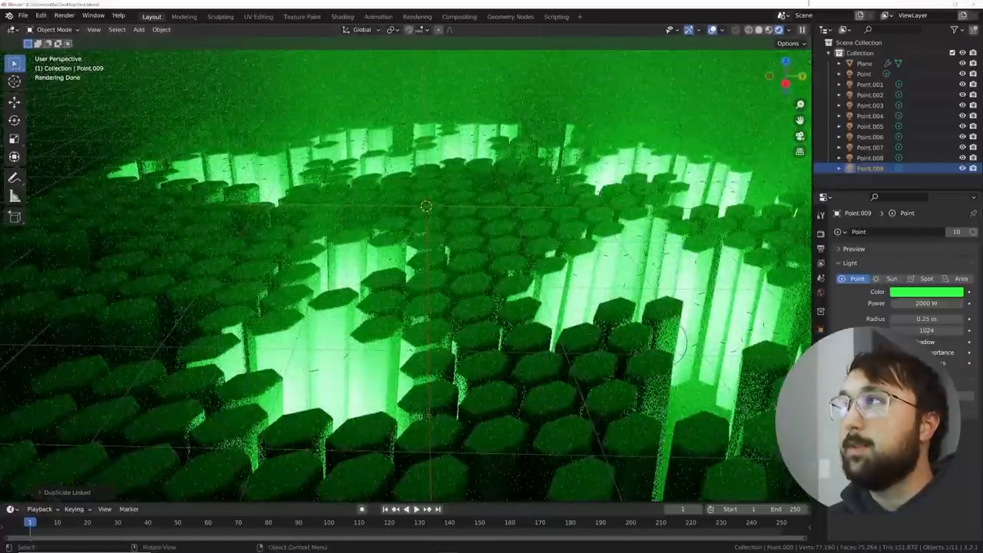
Step: Switch the viewport to Solid shading and toggle Edit Mode on the pillar plane
{"action": "left_click", "coordinate": [749, 29]}
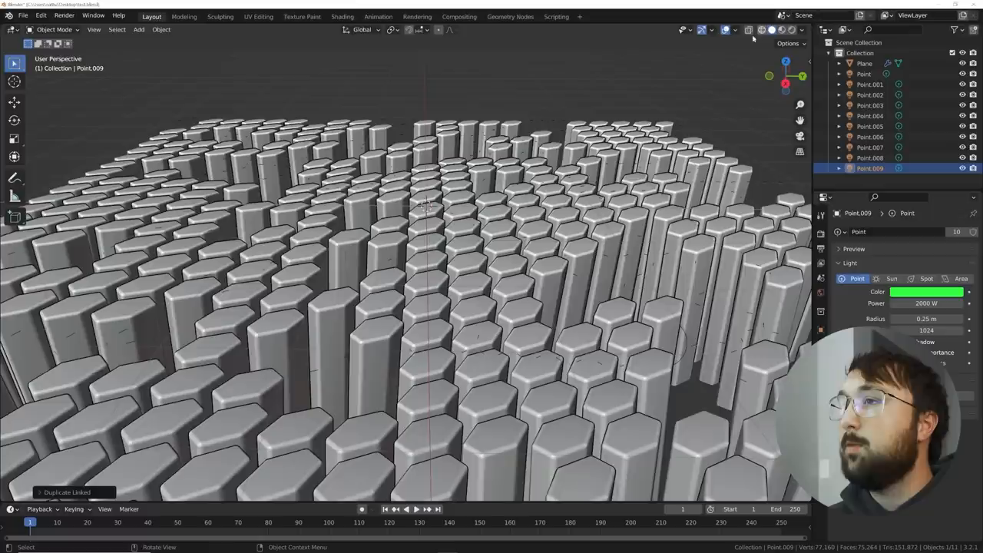
{"action": "key", "text": "Tab"}
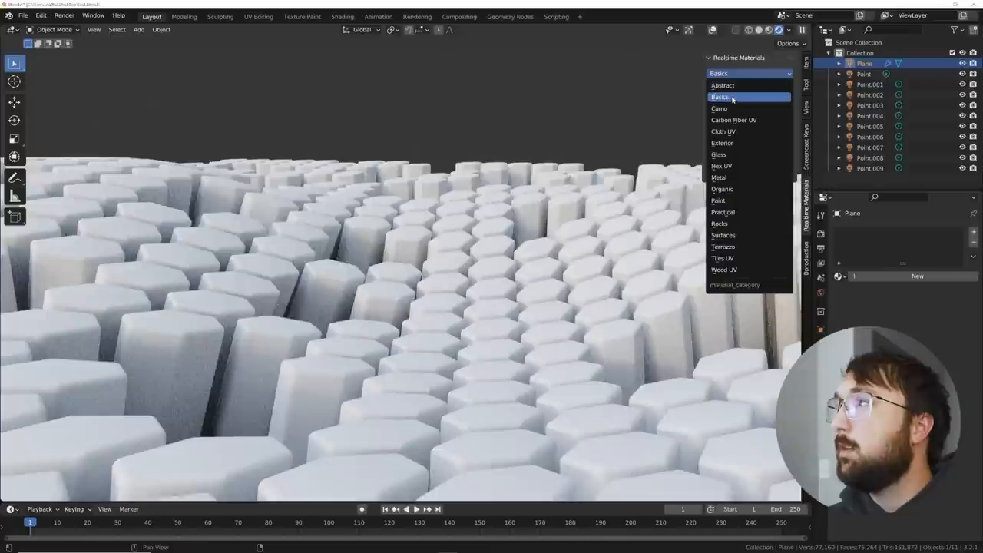
Step: Pick the Basics category in the Realtime Materials library
{"action": "left_click", "coordinate": [720, 97]}
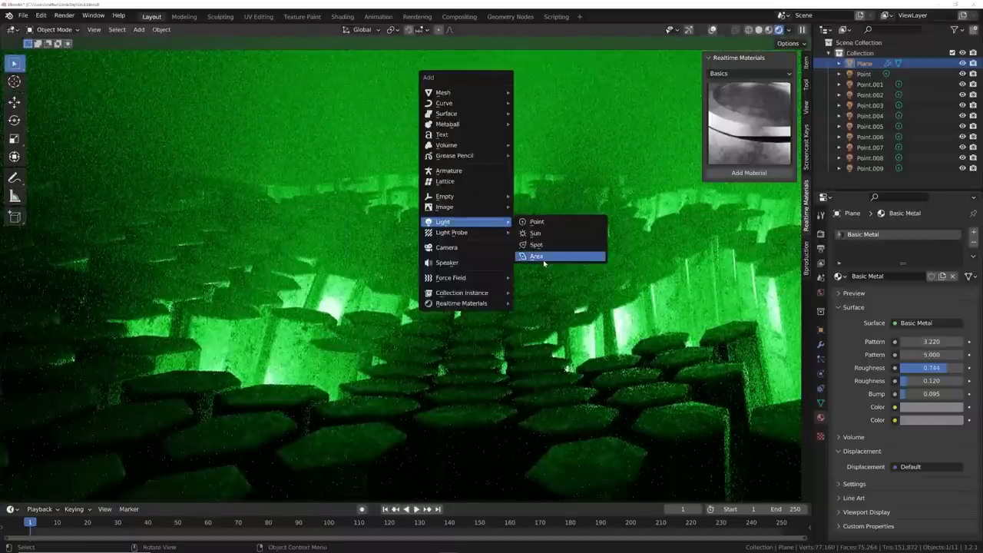
Step: Add an area light above the pillar field and adjust its light settings
{"action": "left_click", "coordinate": [536, 256]}
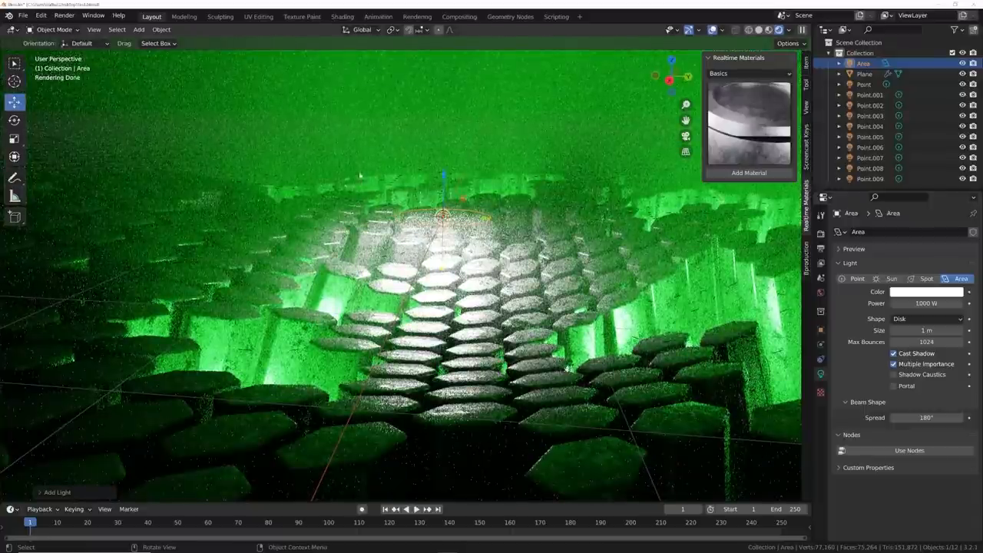
{"action": "left_click", "coordinate": [926, 291]}
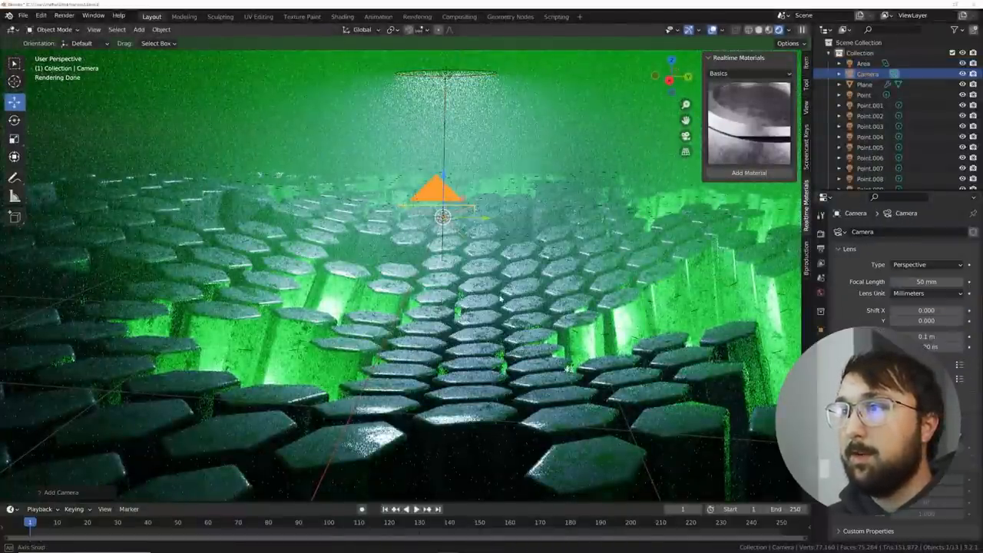
Step: Look through the new camera to frame the dark pillar field
{"action": "key", "text": "KP_0"}
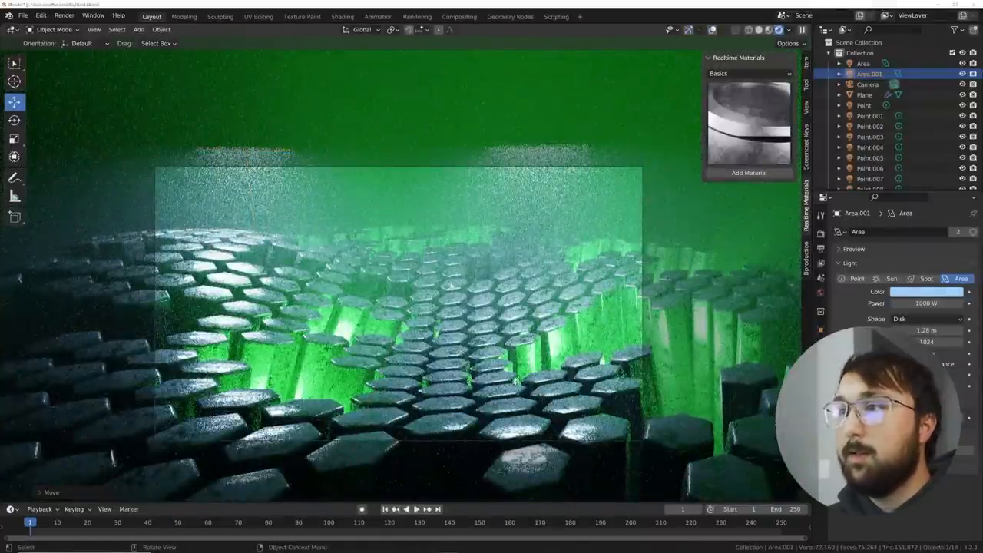
Step: Apply the High Contrast look with exposure near -1.649 and show the blue area light's settings
{"action": "left_click", "coordinate": [820, 234]}
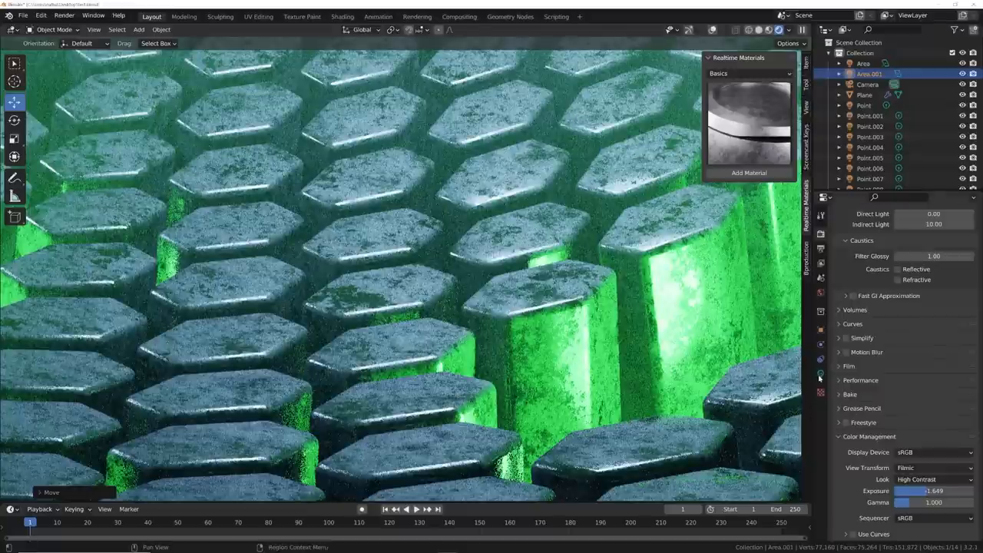
{"action": "left_click", "coordinate": [820, 374]}
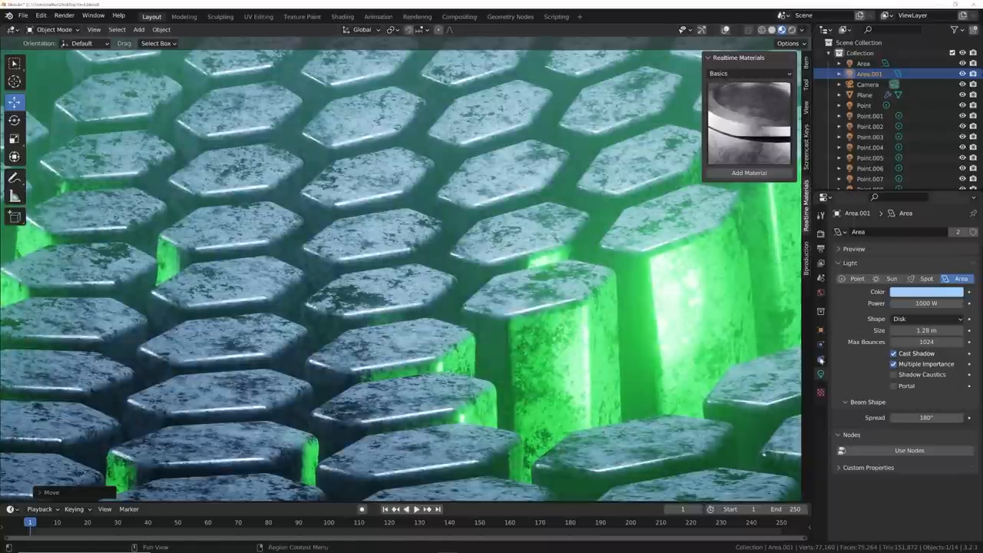
Step: Select the pillar field and lower the Basic Metal roughness to 0.128 with bump 0.276
{"action": "left_click", "coordinate": [866, 95]}
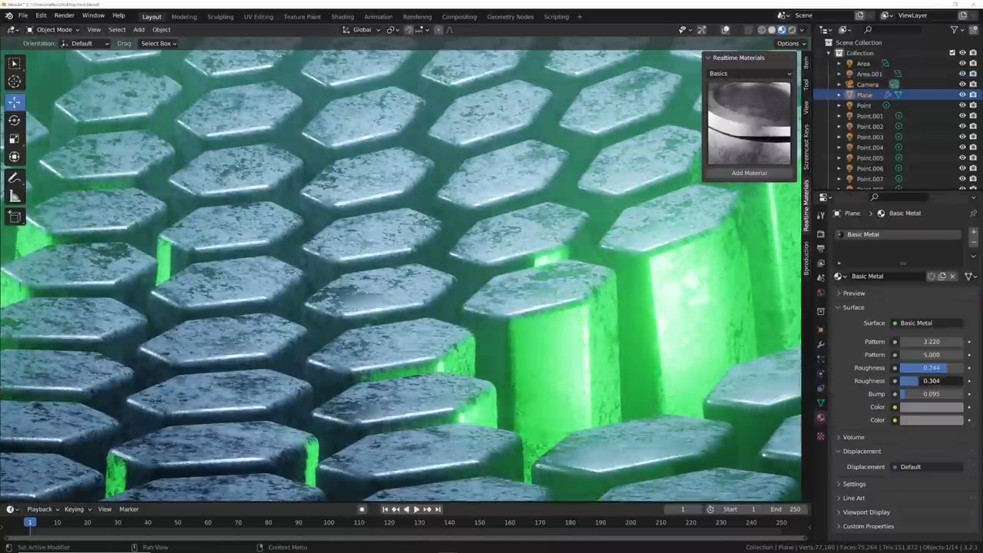
{"action": "left_click_drag", "start_coordinate": [932, 380], "coordinate": [926, 380]}
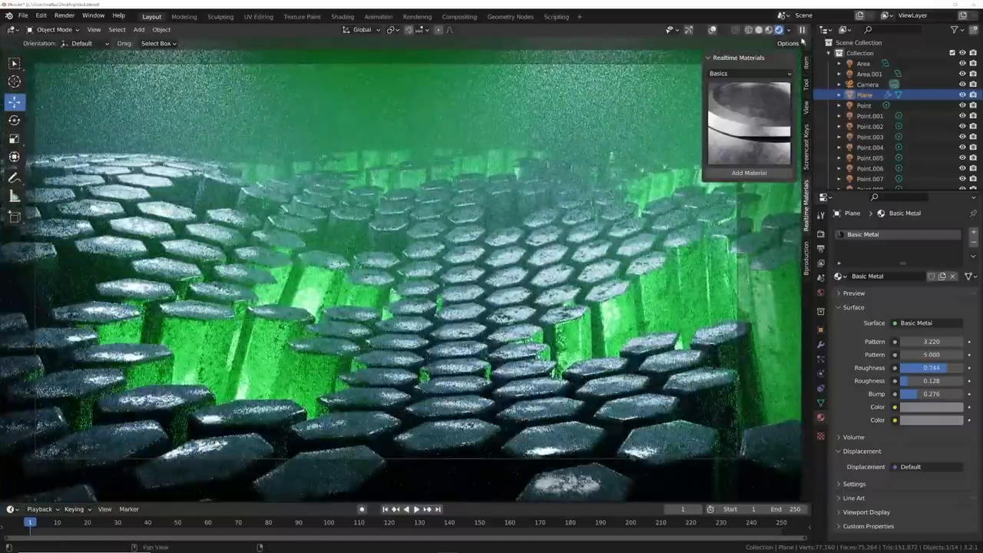
Step: Set output resolution to 1920×1080 at 100% and render the final image
{"action": "left_click", "coordinate": [749, 29]}
{"action": "type", "text": "10"}
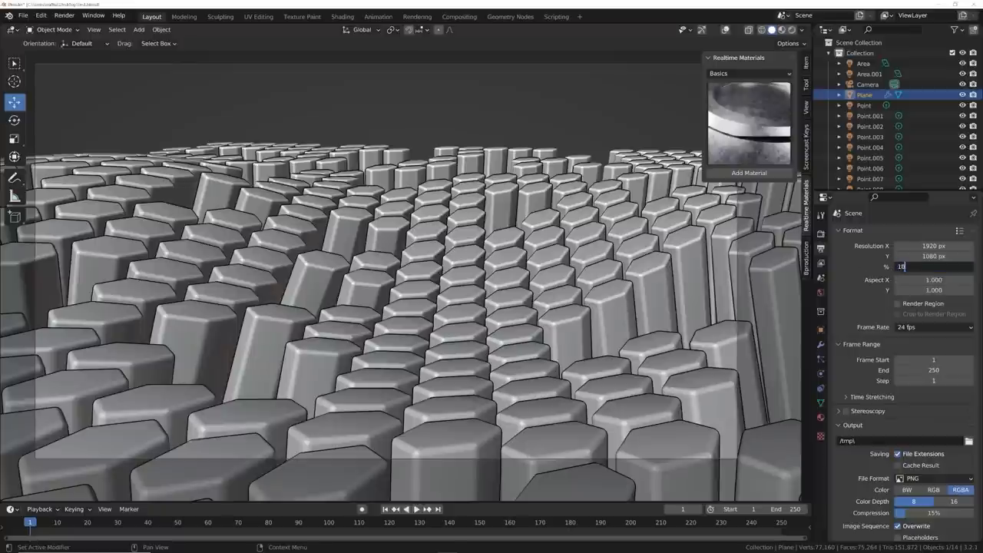
{"action": "left_click", "coordinate": [63, 15]}
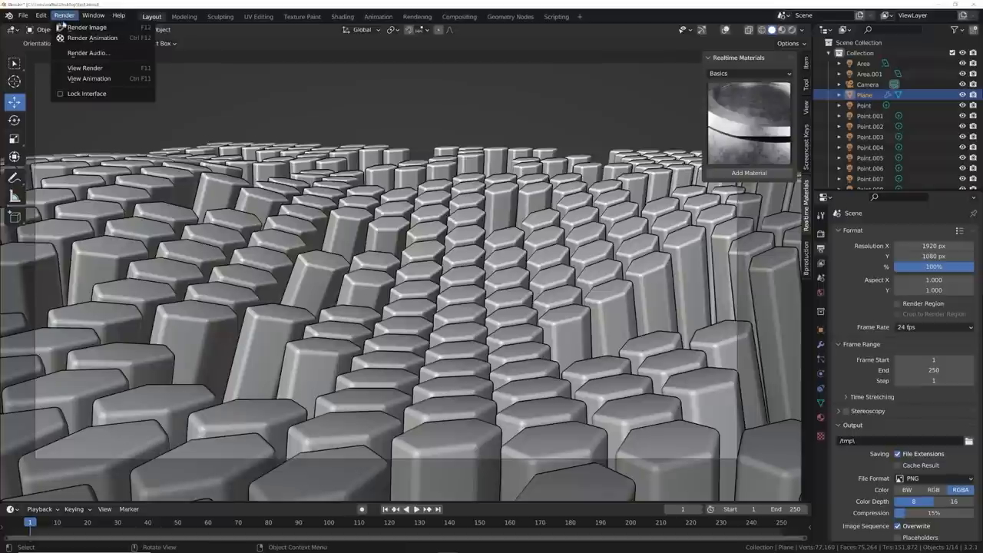
{"action": "left_click", "coordinate": [87, 26]}
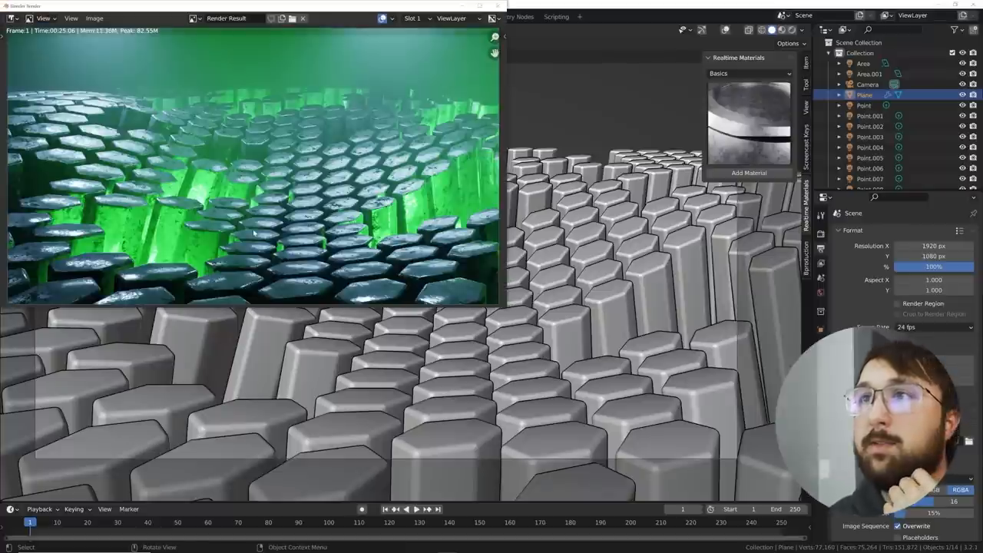